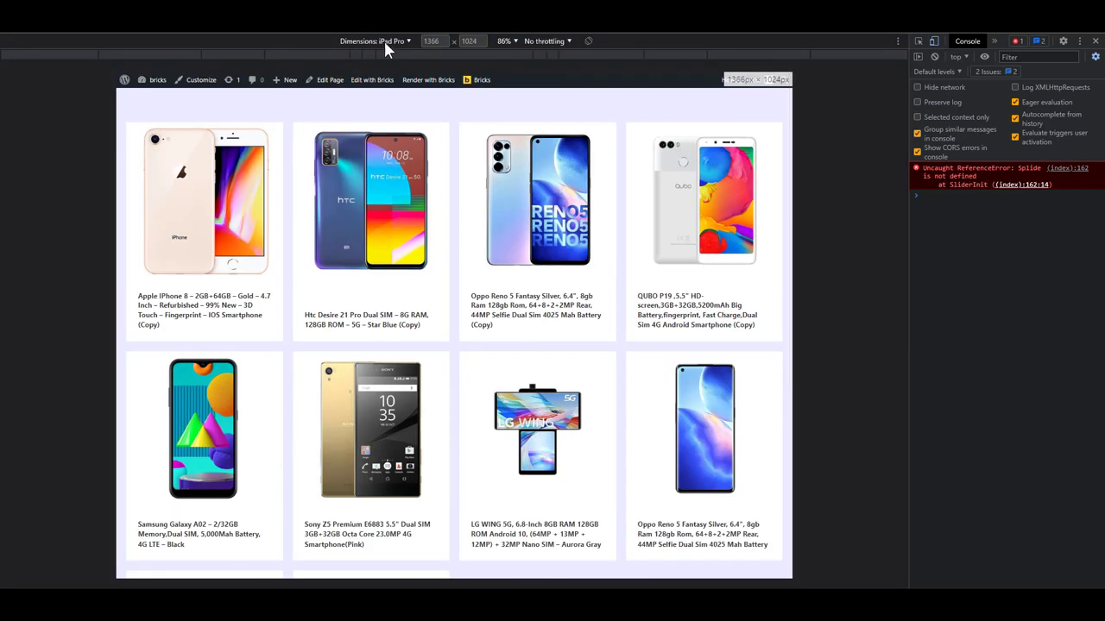
Preview the product grid at iPhone 4, iPhone 12 Pro, iPad Mini and iPad Pro device presets
{"action": "left_click", "coordinate": [377, 41]}
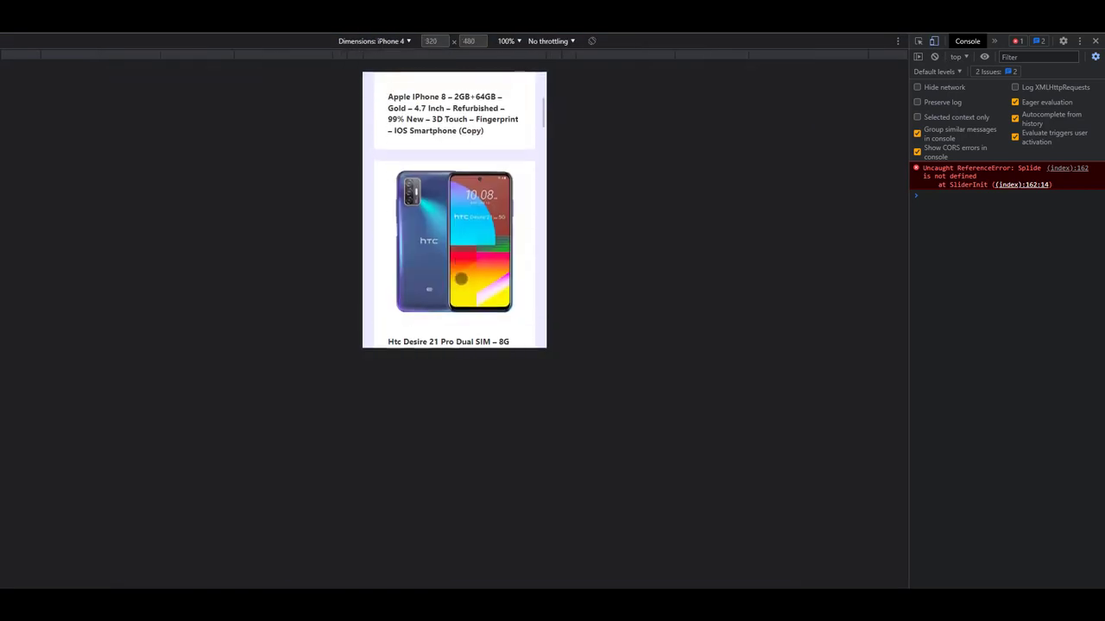
{"action": "left_click", "coordinate": [383, 41]}
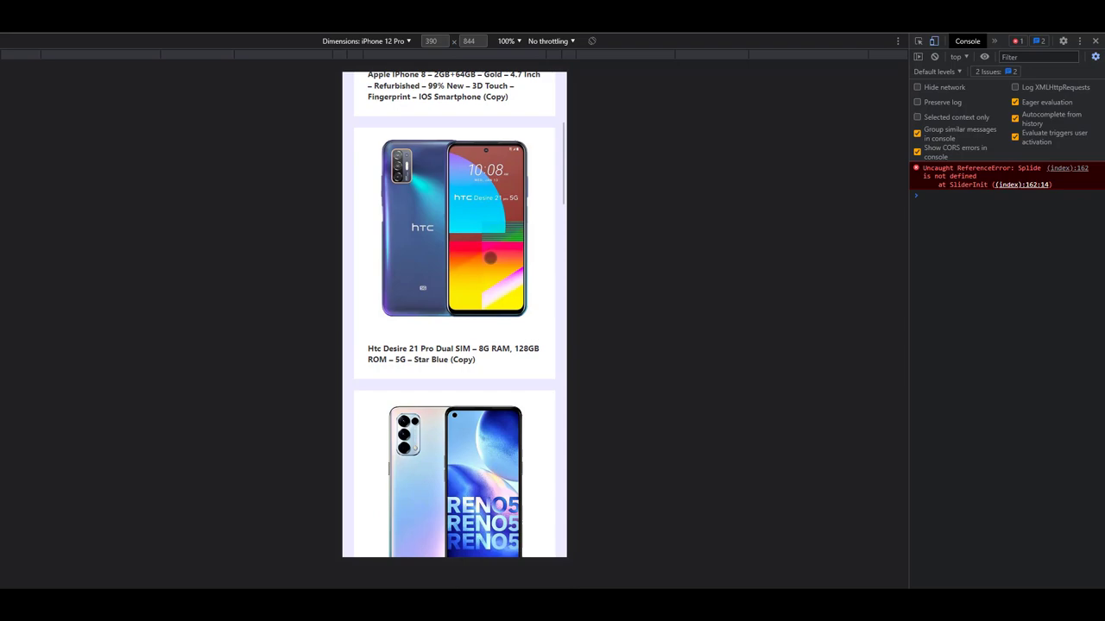
{"action": "left_click", "coordinate": [411, 42]}
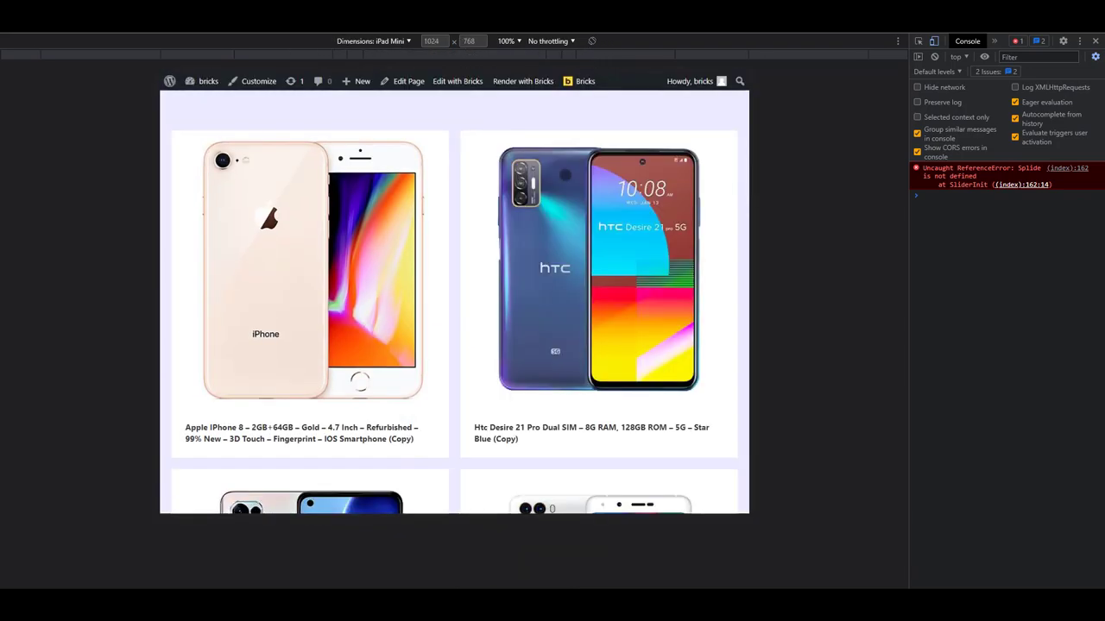
{"action": "left_click", "coordinate": [401, 41]}
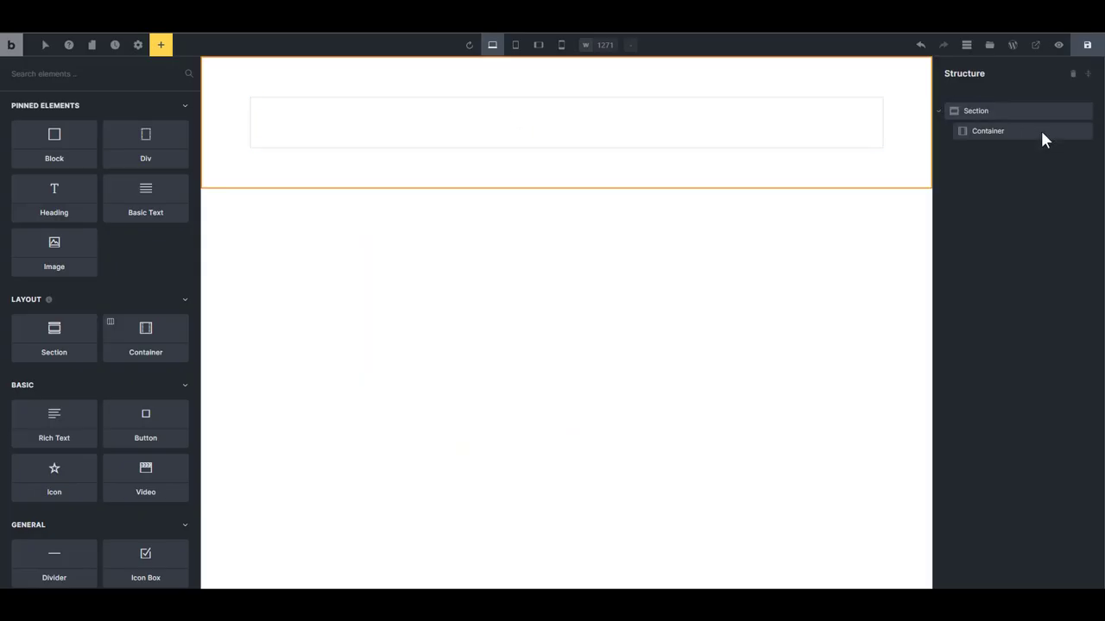
Add a Block to the Container and make it a query loop pulling the product post type
{"action": "left_click", "coordinate": [988, 131]}
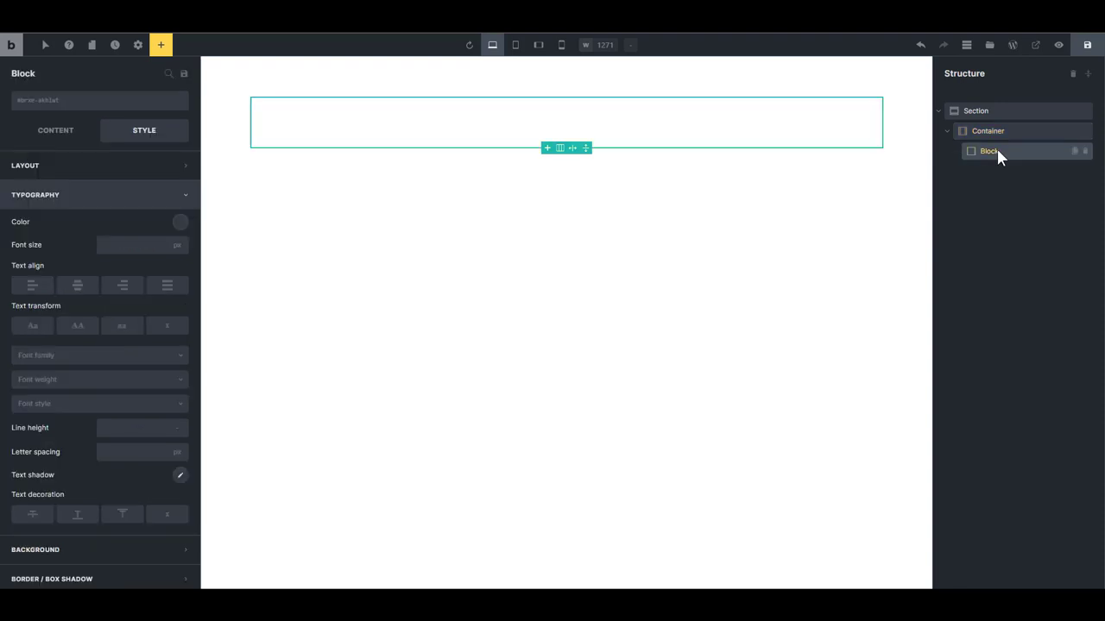
{"action": "left_click", "coordinate": [56, 131]}
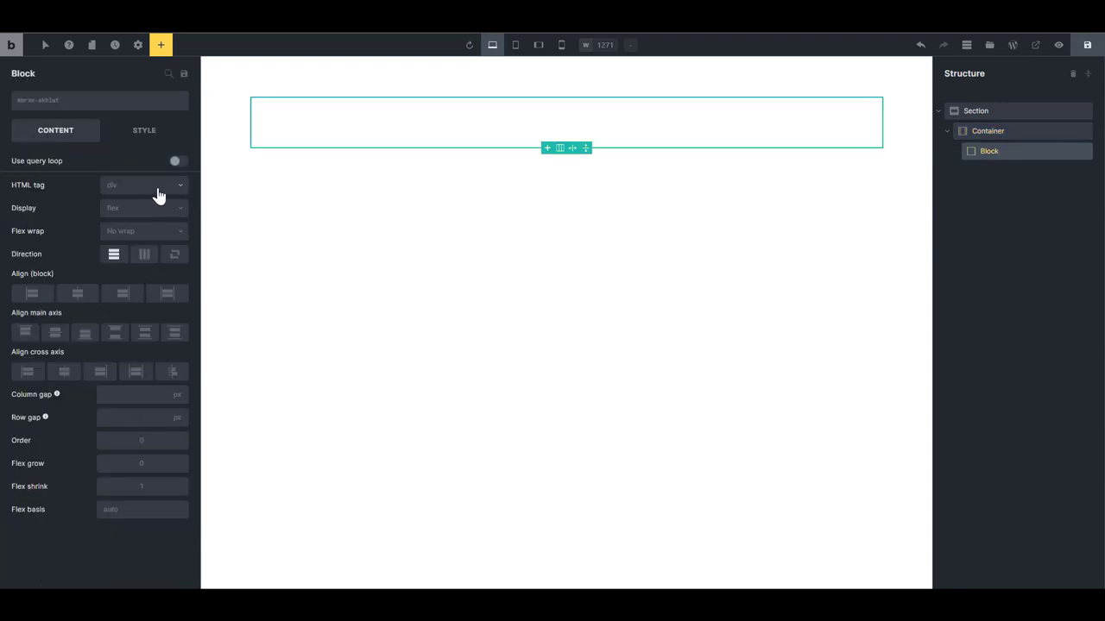
{"action": "left_click", "coordinate": [176, 160]}
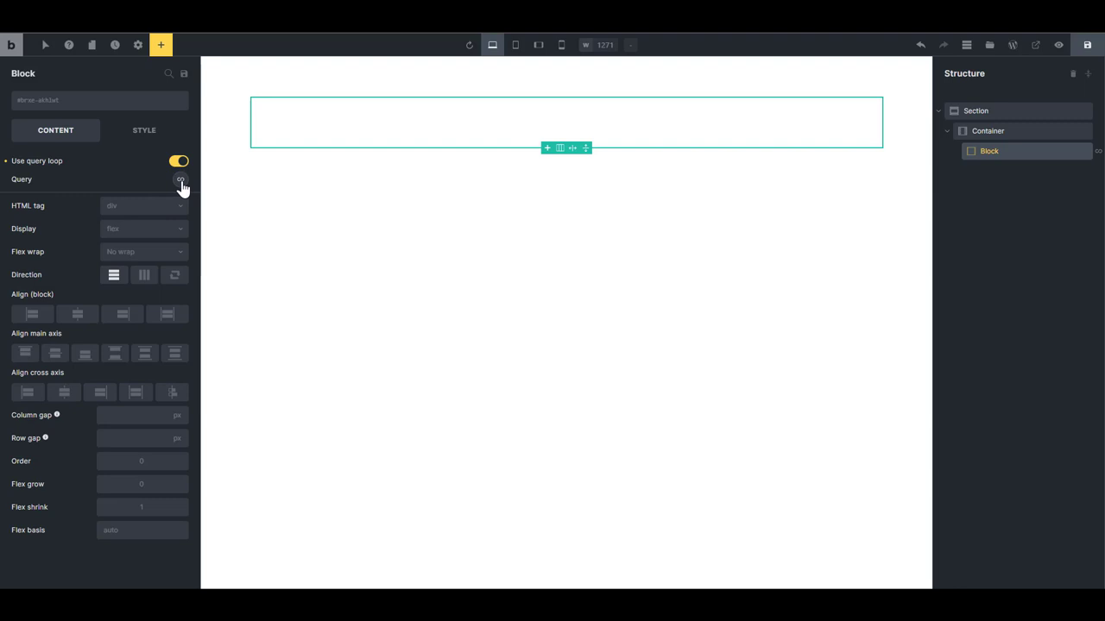
{"action": "left_click", "coordinate": [179, 181]}
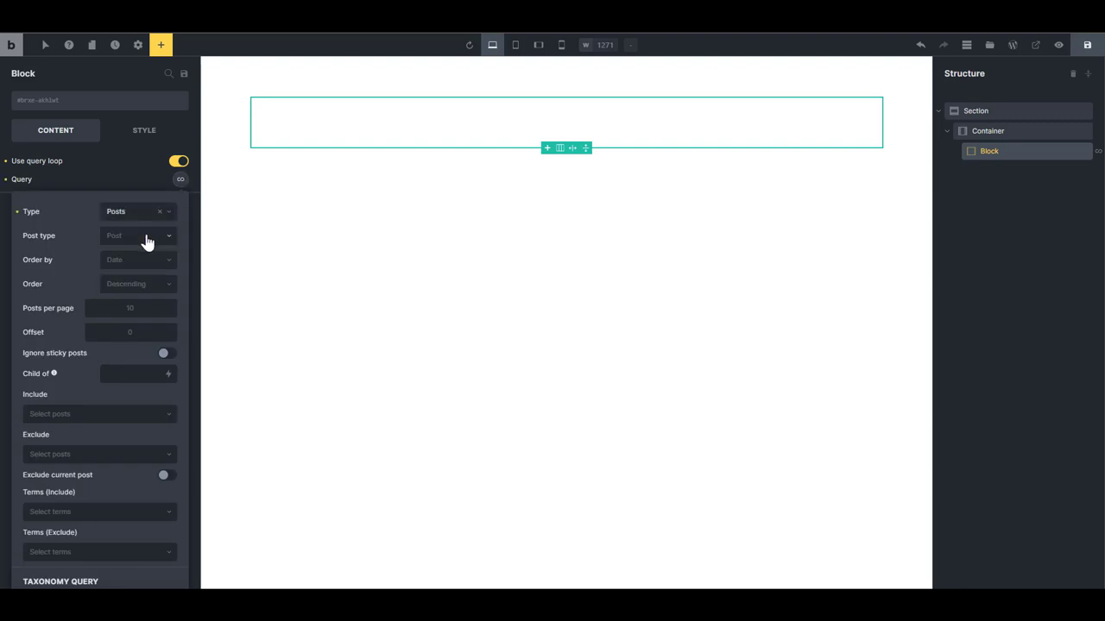
{"action": "left_click", "coordinate": [138, 234]}
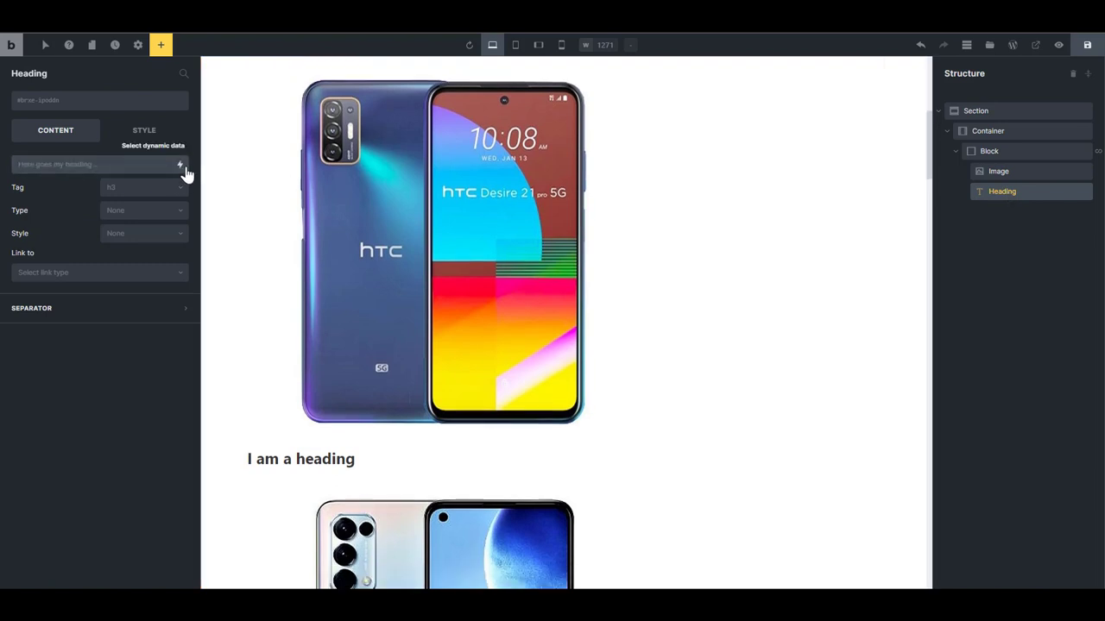
Fill the Heading with dynamic {post_title} and give it a size of 14 in Style
{"action": "left_click", "coordinate": [180, 164]}
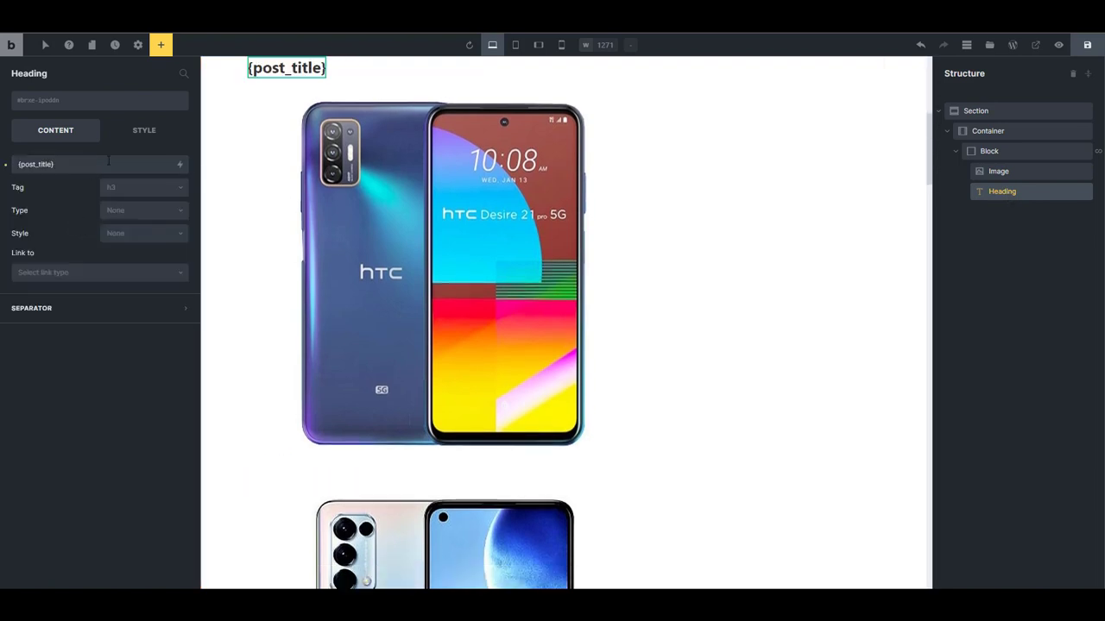
{"action": "left_click", "coordinate": [145, 130]}
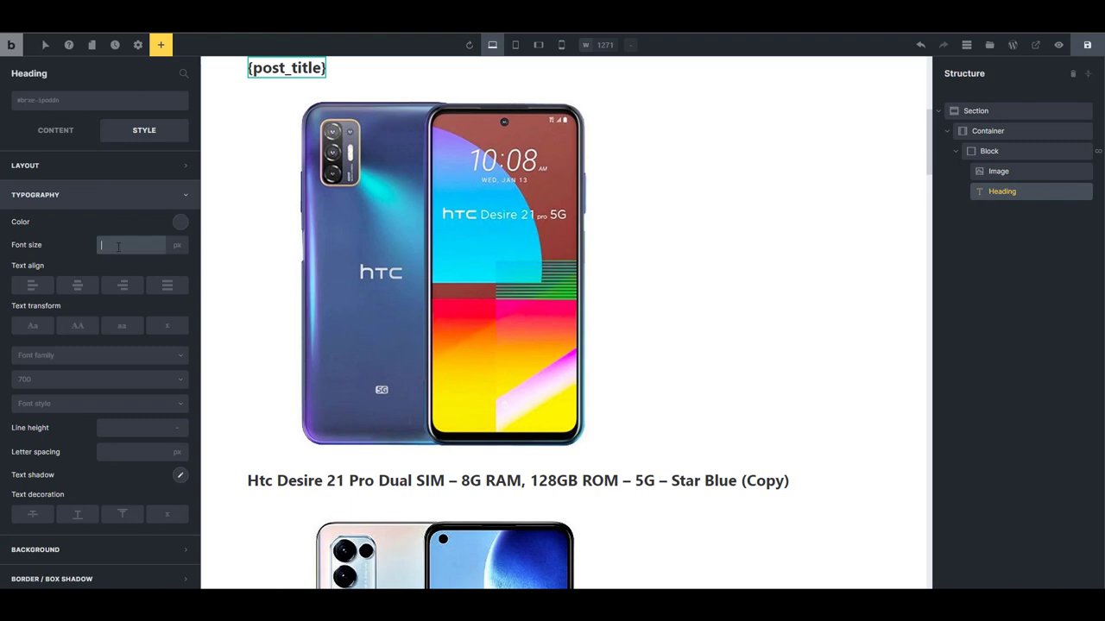
{"action": "type", "text": "14"}
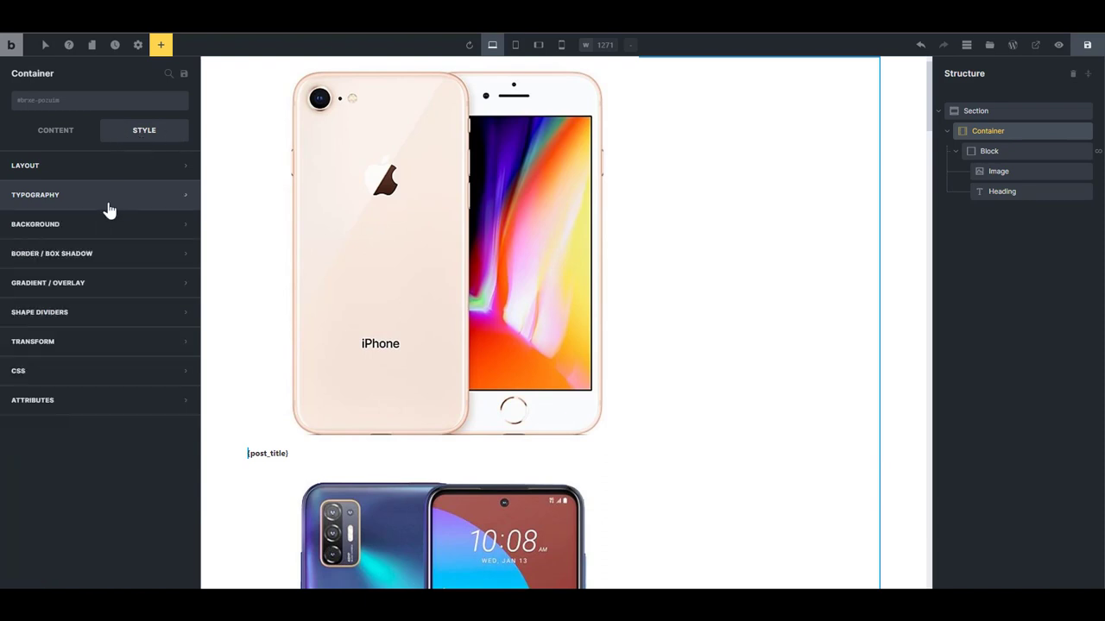
Write Container custom CSS :root { --gap: 1rem; --cols: 4; --min: 20rem; }
{"action": "left_click", "coordinate": [17, 369]}
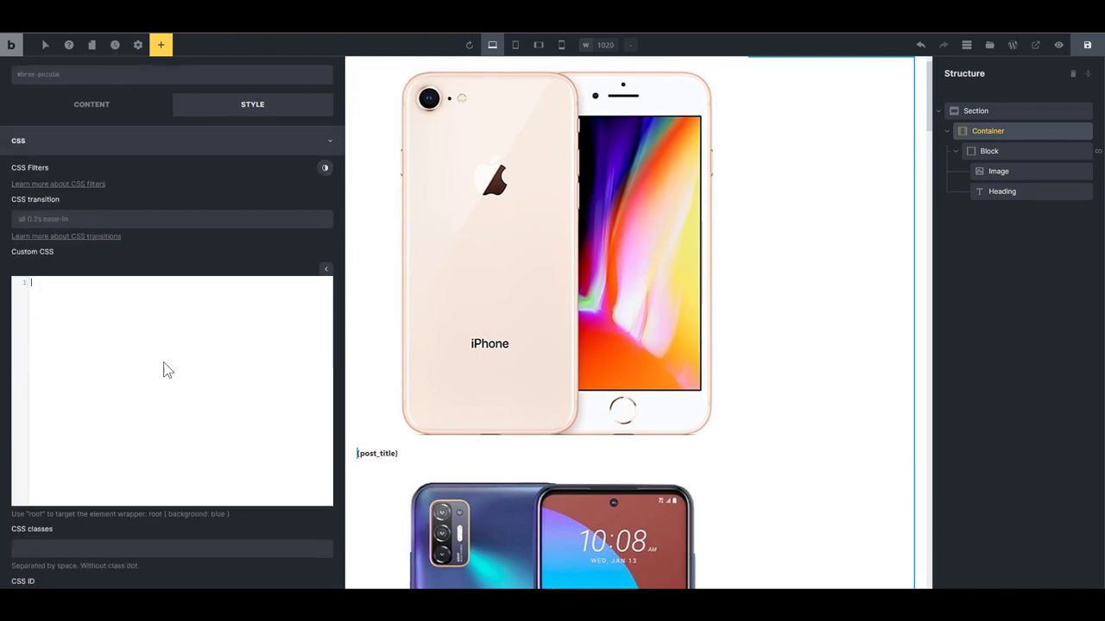
{"action": "type", "text": "root {"}
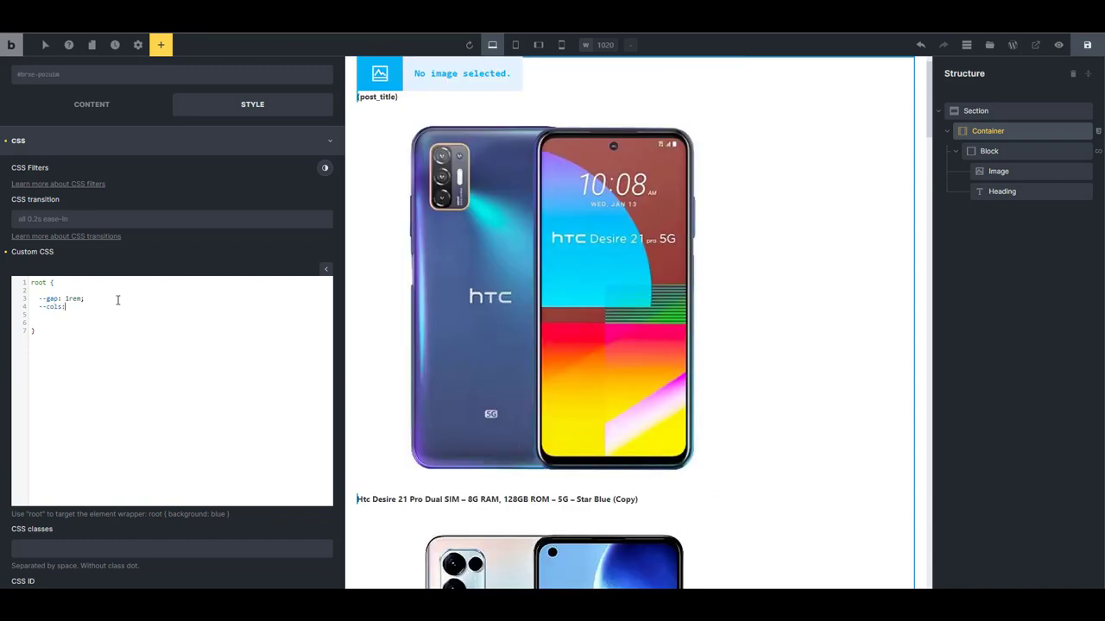
{"action": "type", "text": "4;"}
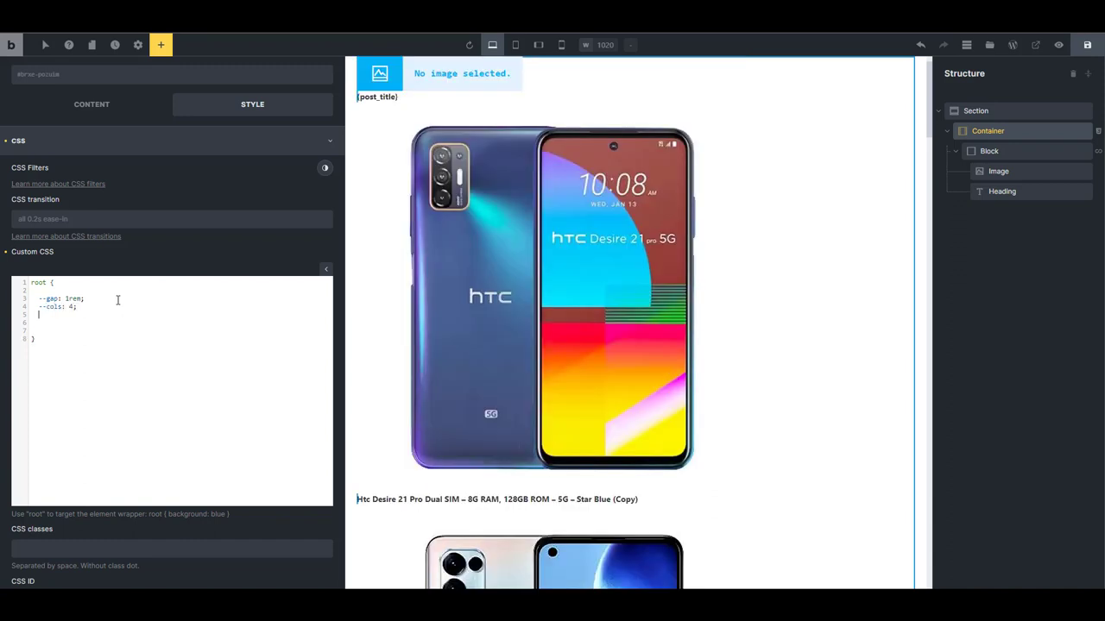
{"action": "type", "text": "--min: 28rem;"}
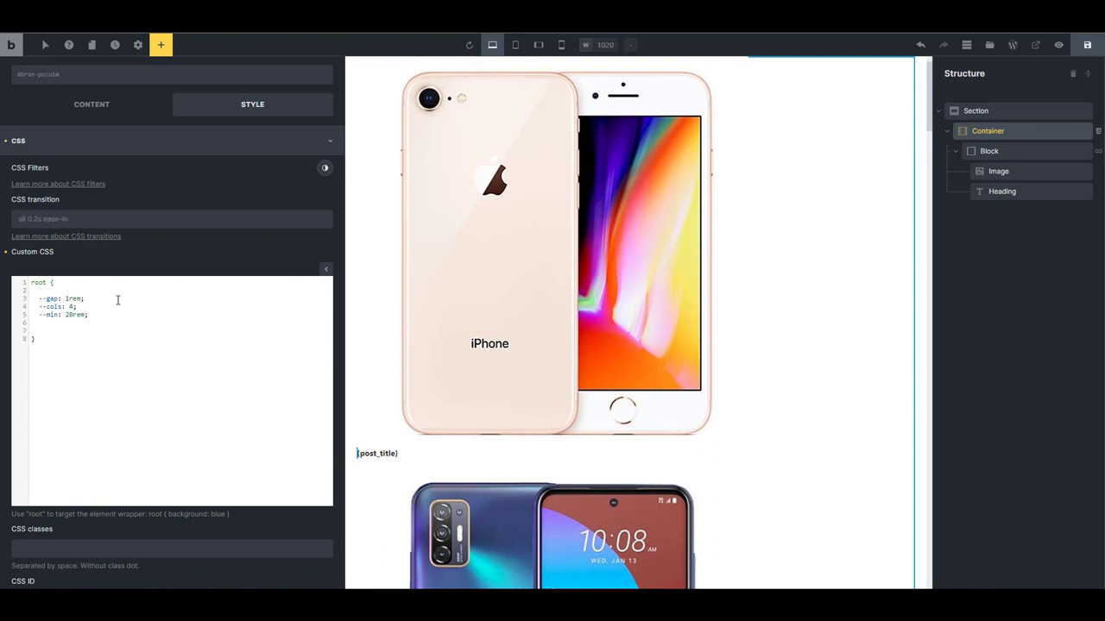
{"action": "left_click", "coordinate": [87, 316]}
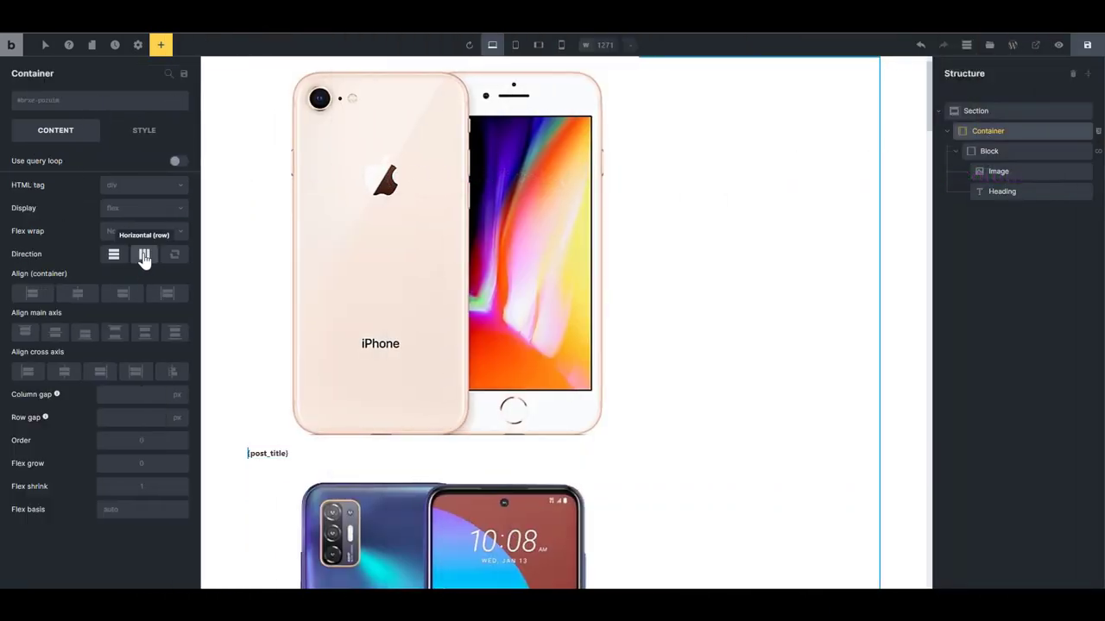
Set the Container to a horizontal wrapping row with column gap var(--gap)
{"action": "left_click", "coordinate": [114, 254]}
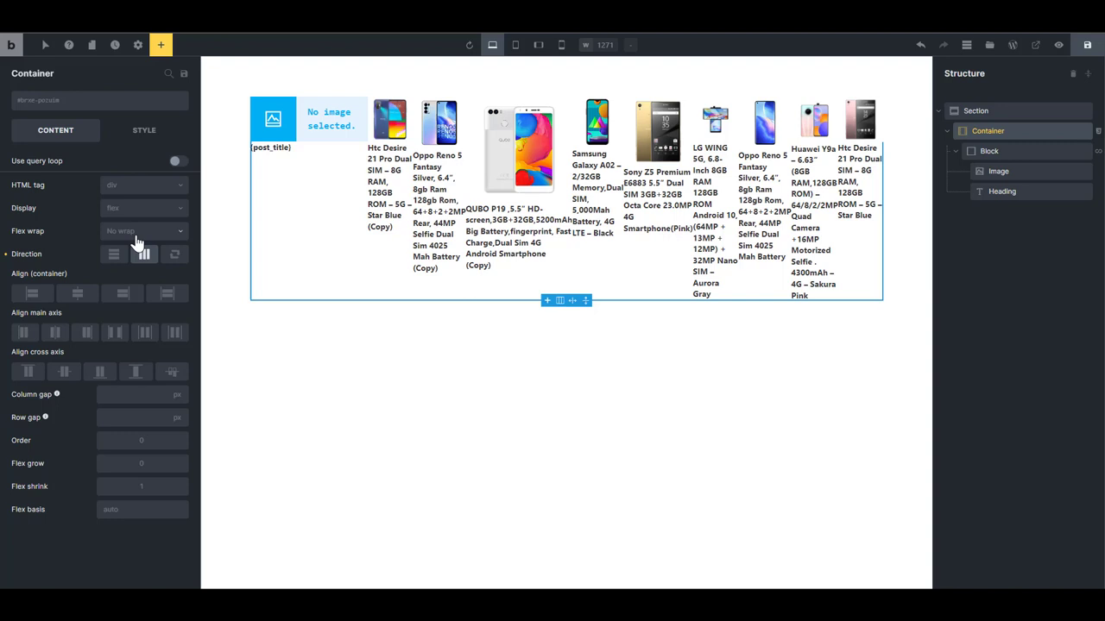
{"action": "left_click", "coordinate": [142, 231]}
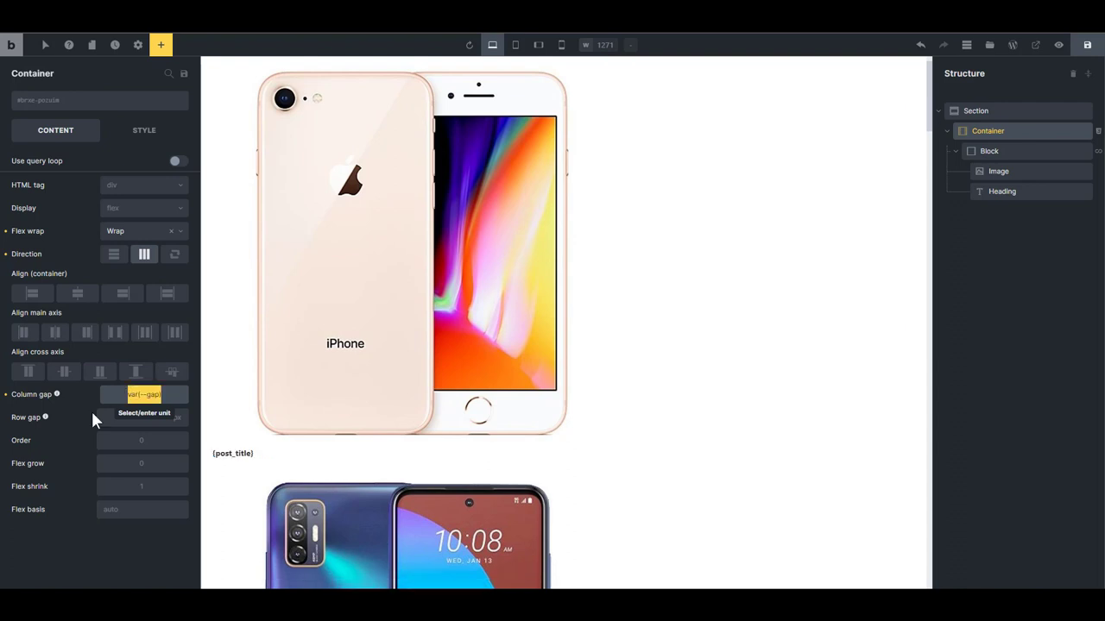
{"action": "left_click", "coordinate": [987, 152]}
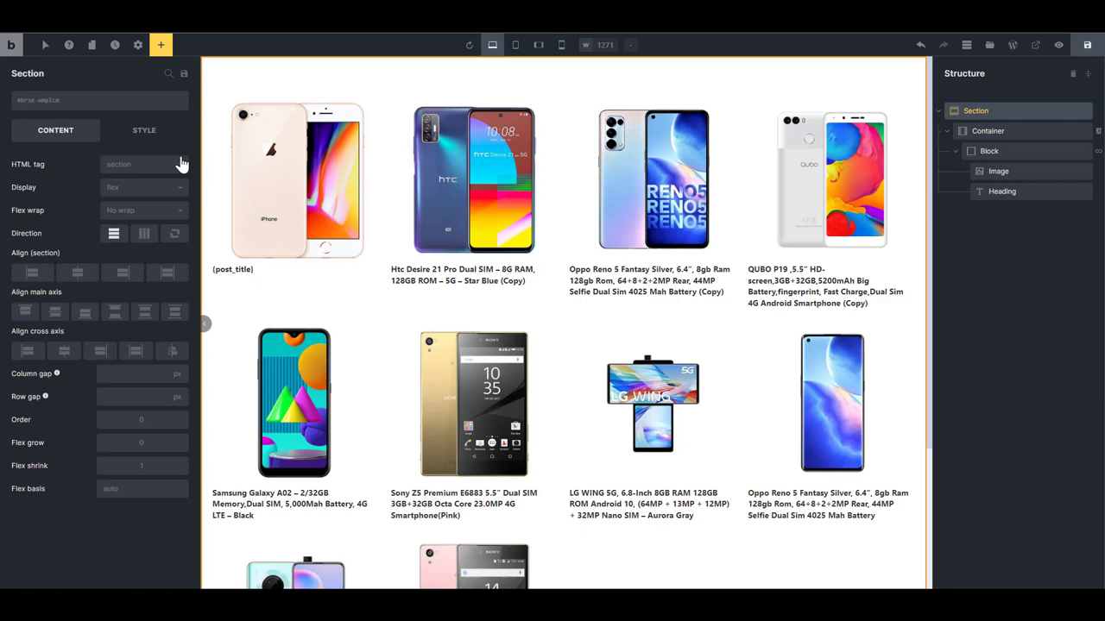
Stretch the product cards along the cross axis and select the card Block
{"action": "left_click", "coordinate": [145, 130]}
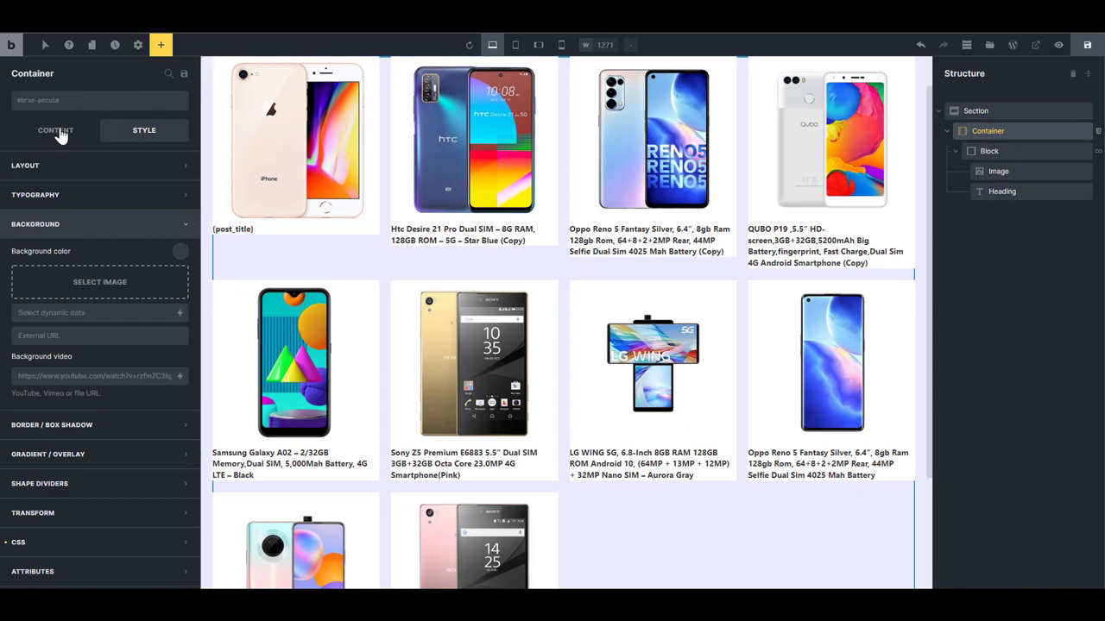
{"action": "left_click", "coordinate": [55, 132]}
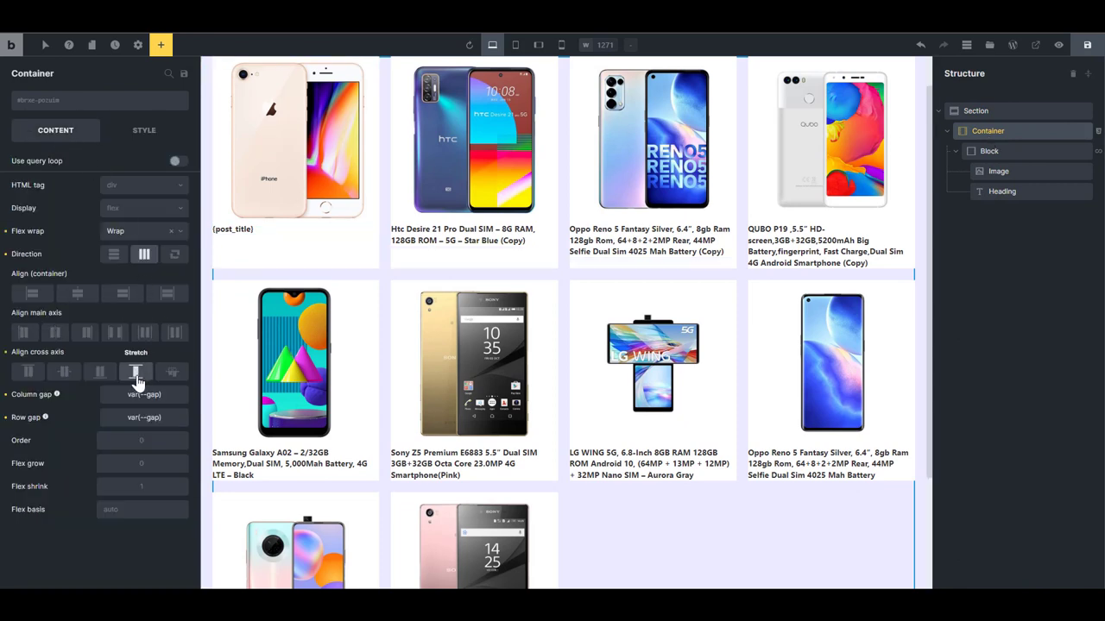
{"action": "left_click", "coordinate": [1001, 190]}
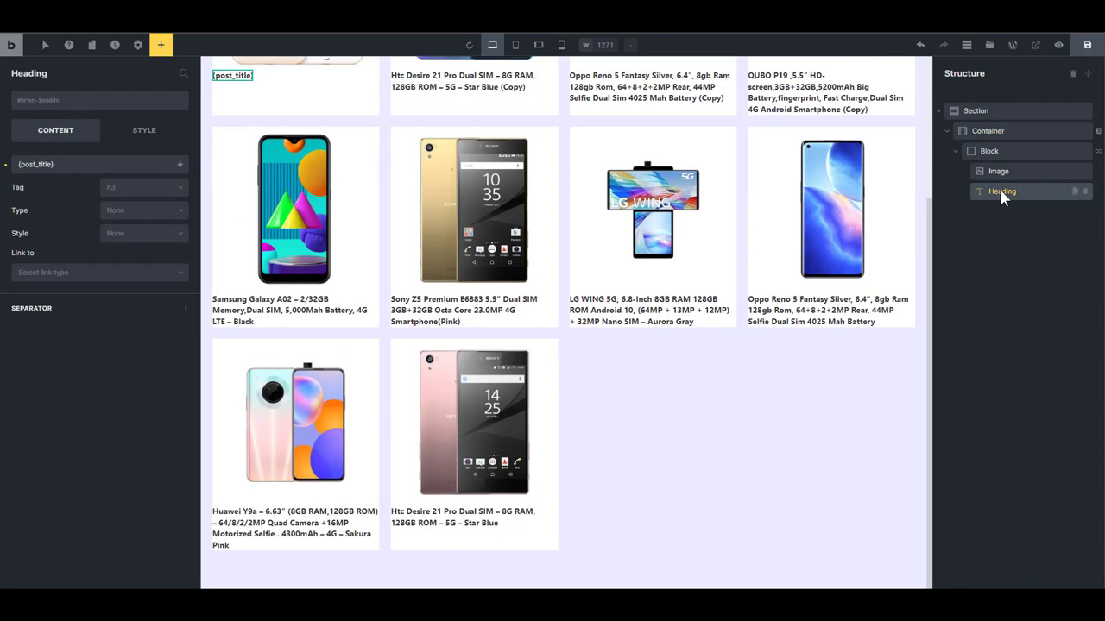
{"action": "left_click", "coordinate": [987, 151]}
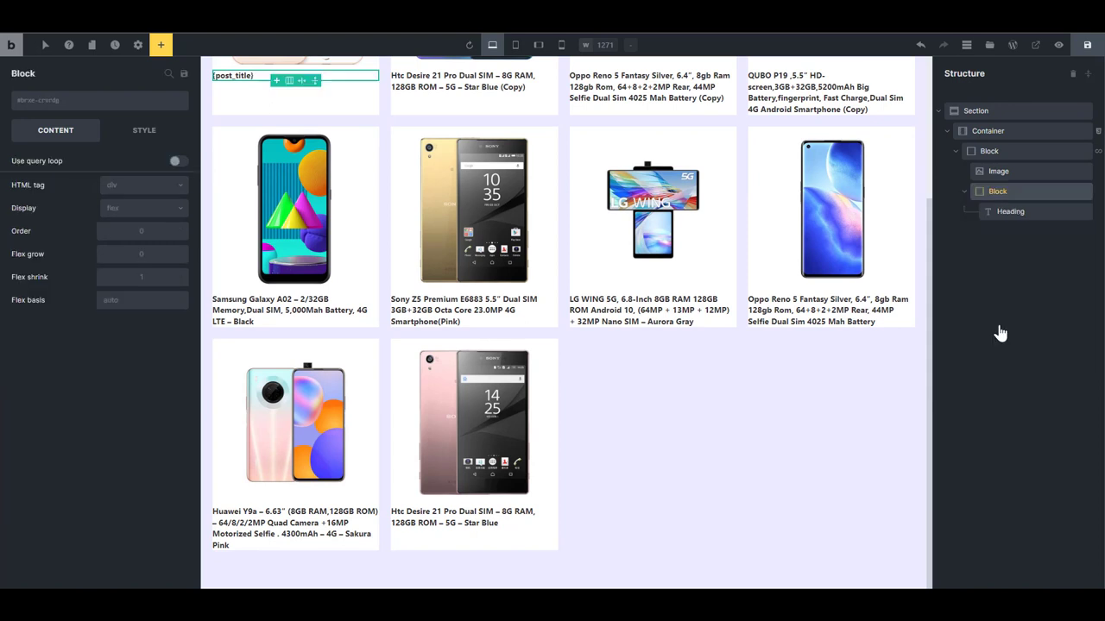
Give each product card Block a padding of 24
{"action": "left_click", "coordinate": [145, 130]}
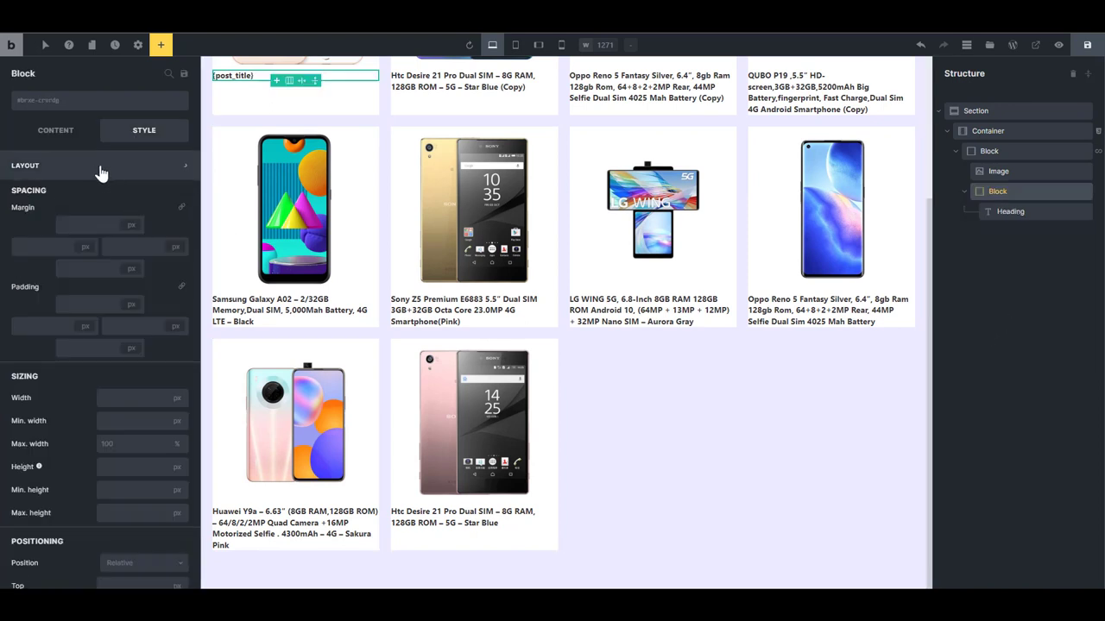
{"action": "left_click", "coordinate": [185, 166]}
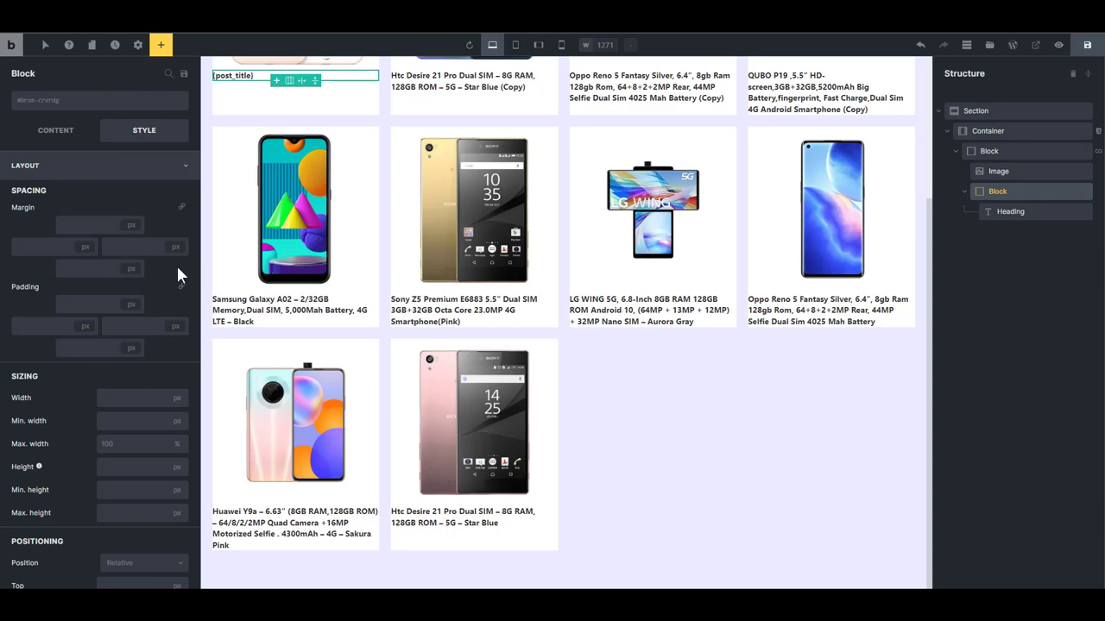
{"action": "type", "text": "24"}
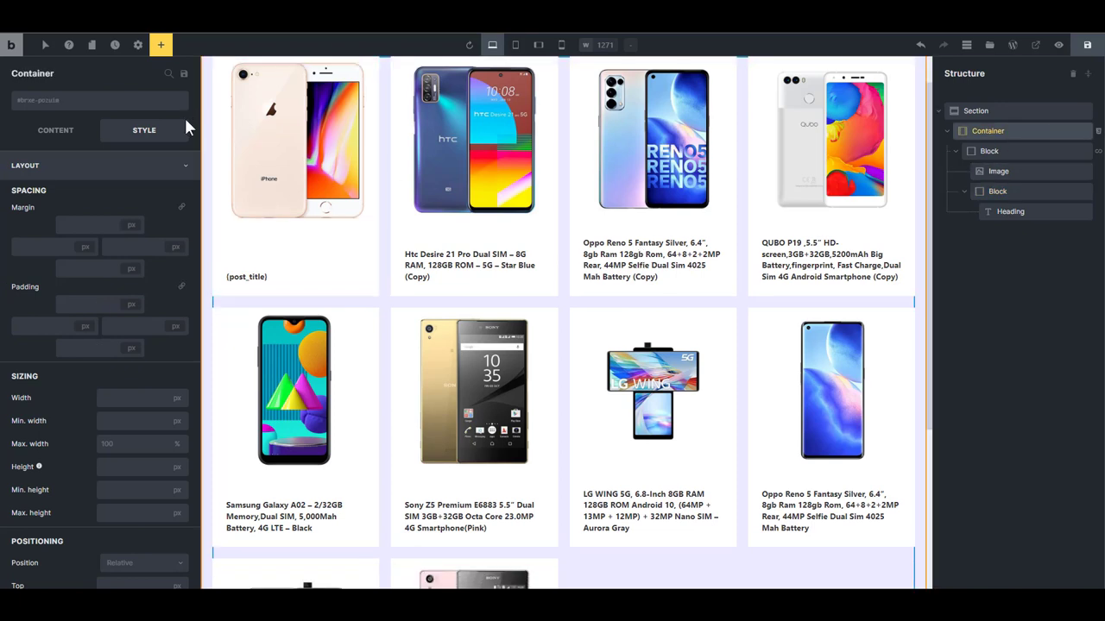
{"action": "left_click", "coordinate": [145, 130]}
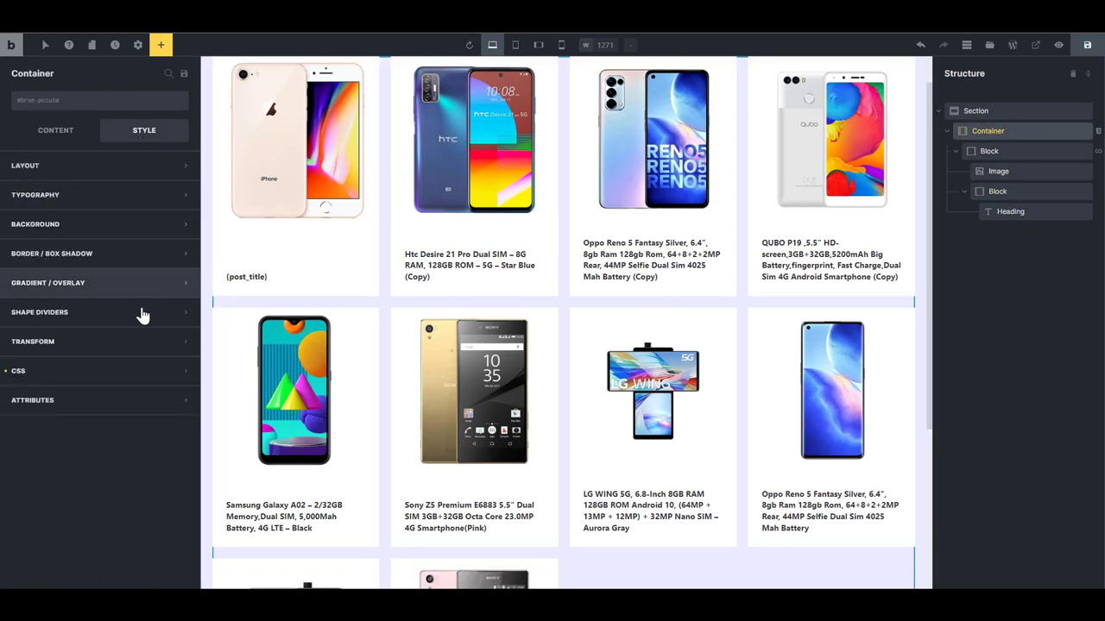
{"action": "left_click", "coordinate": [17, 370]}
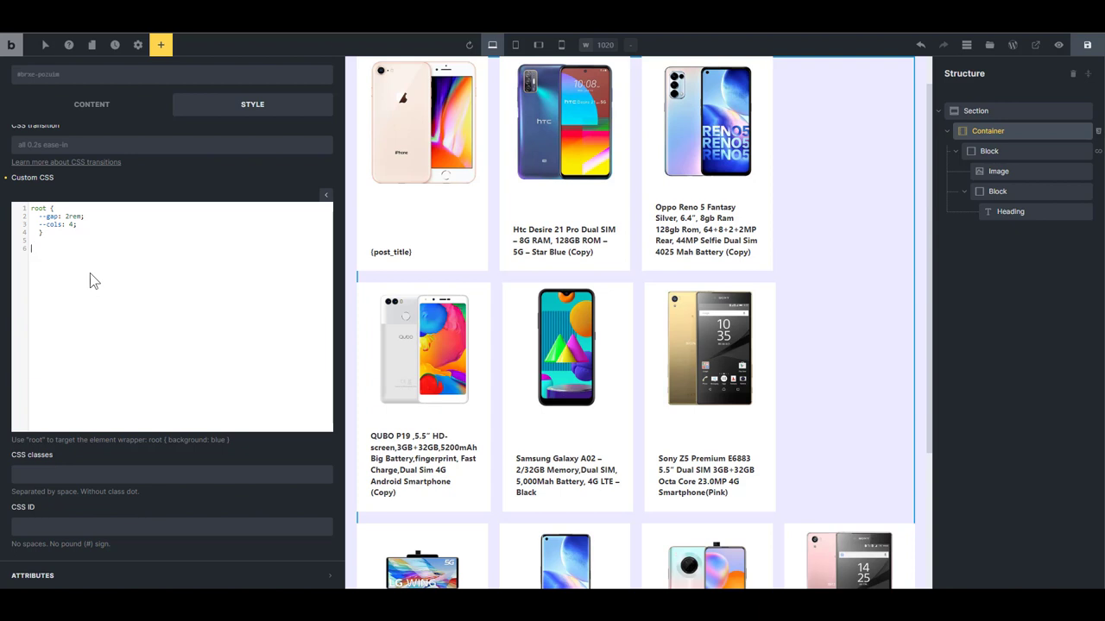
{"action": "type", "text": "@media (max-width:1240px) {"}
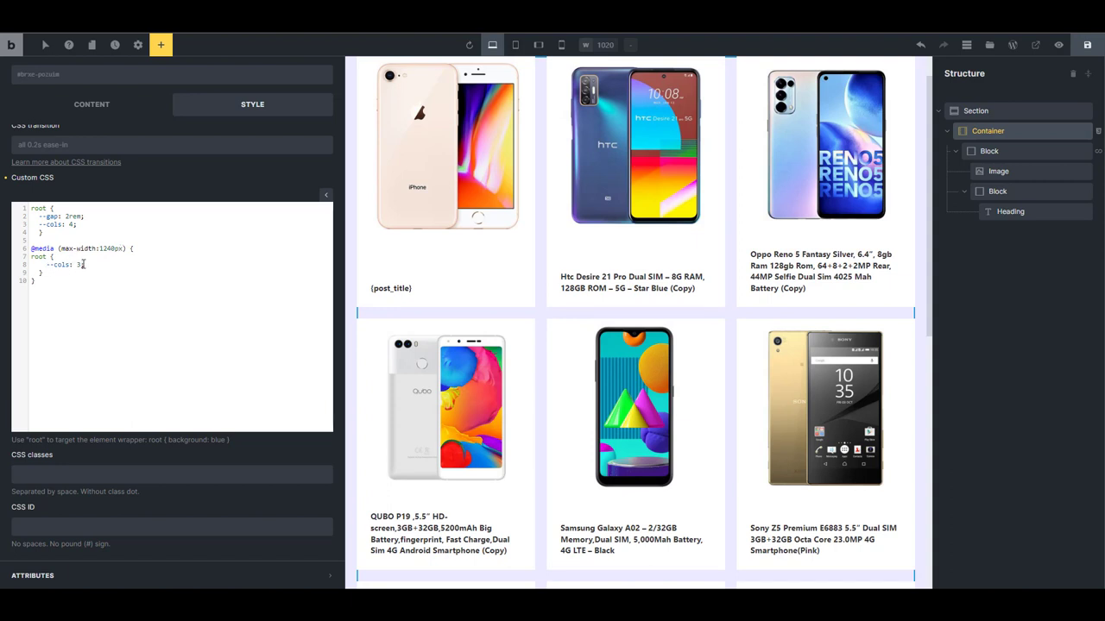
{"action": "type", "text": "@media (max-width:1024px) {"}
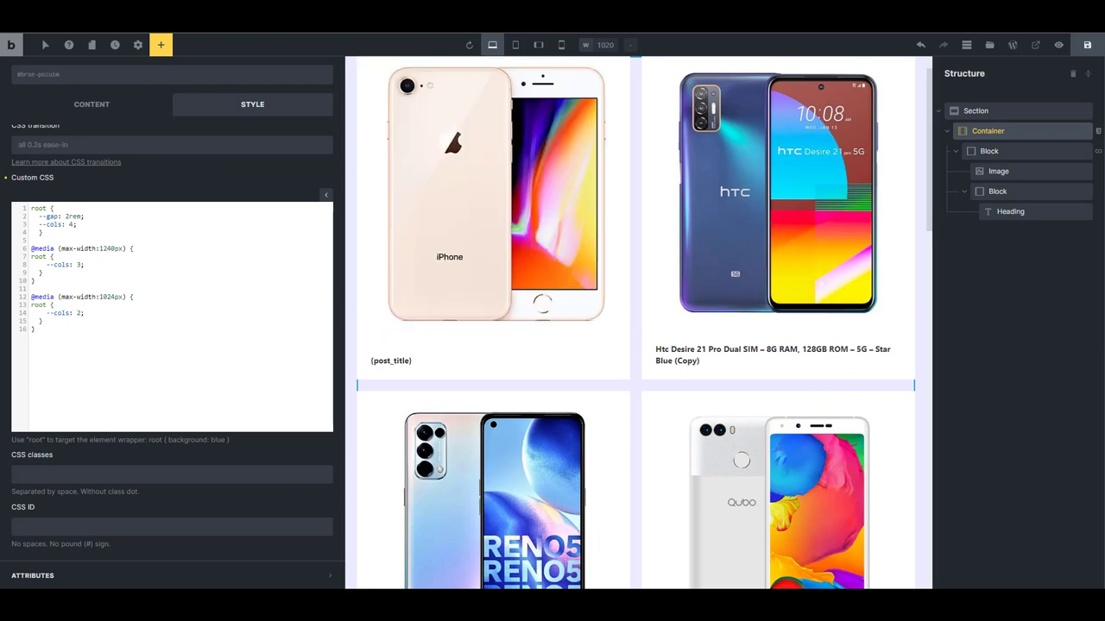
{"action": "type", "text": "@media (max-width:580px) {"}
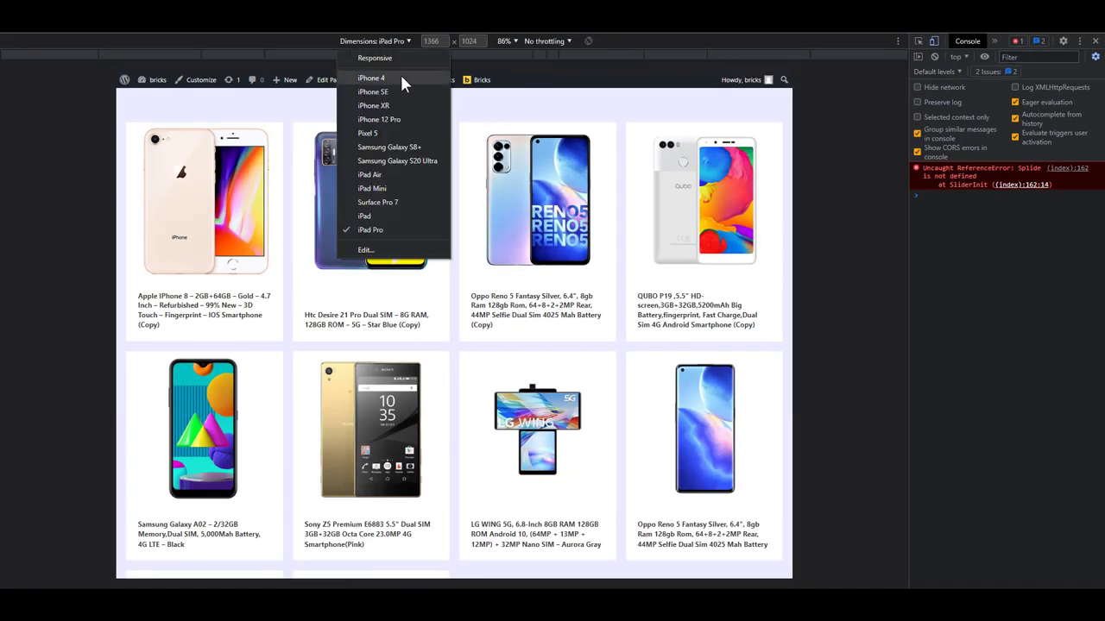
Preview the shop page at iPhone, iPad Mini, Surface Pro 7 and iPad device presets
{"action": "left_click", "coordinate": [373, 80]}
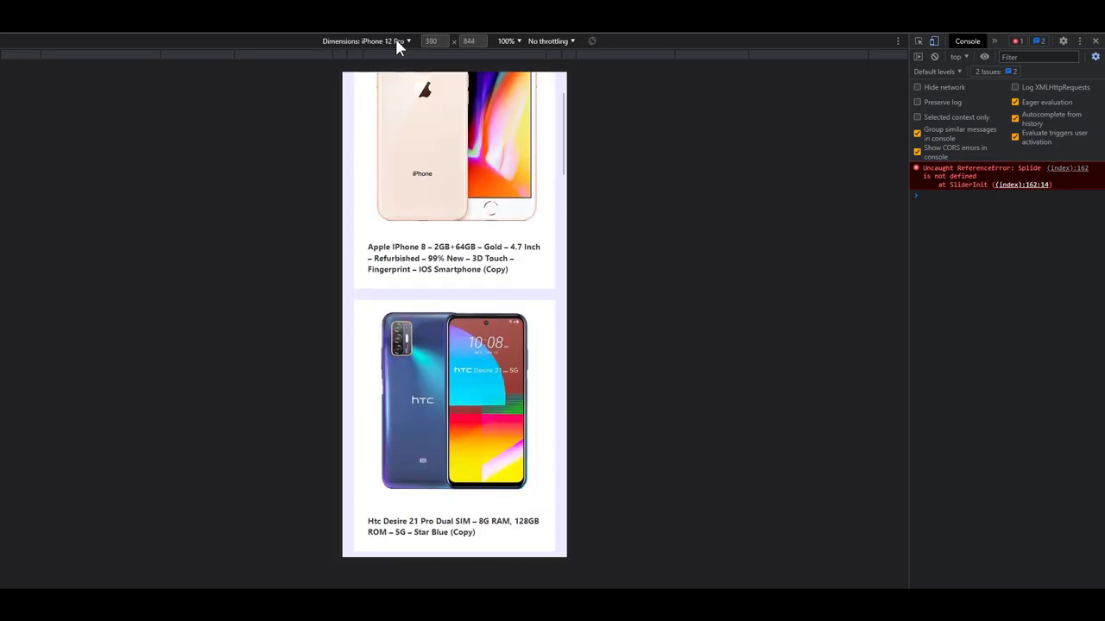
{"action": "left_click", "coordinate": [387, 42]}
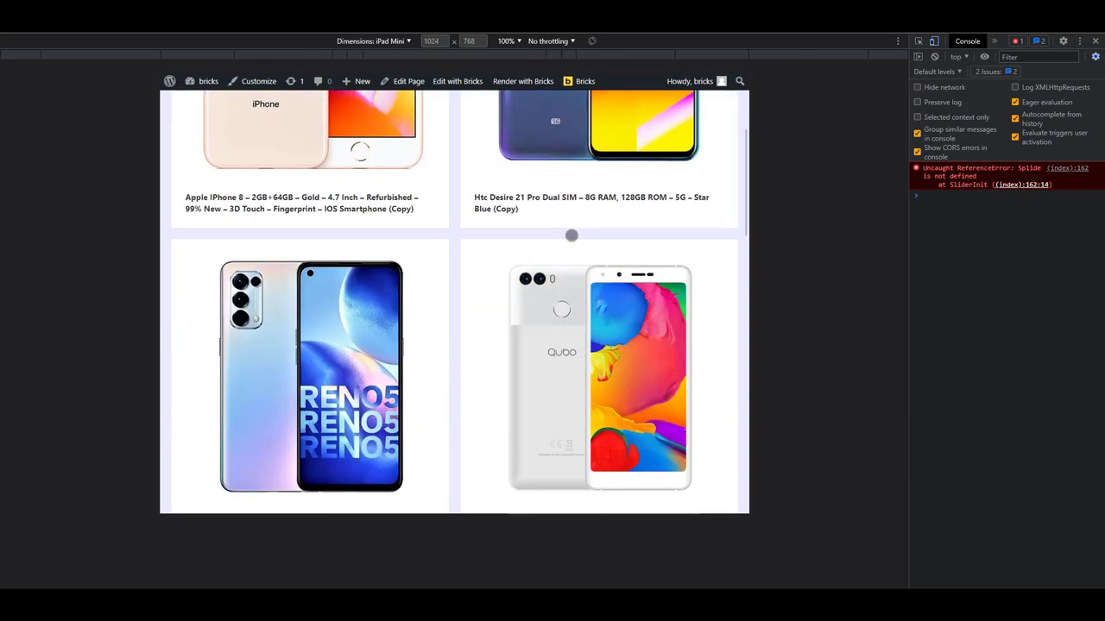
{"action": "left_click", "coordinate": [384, 42]}
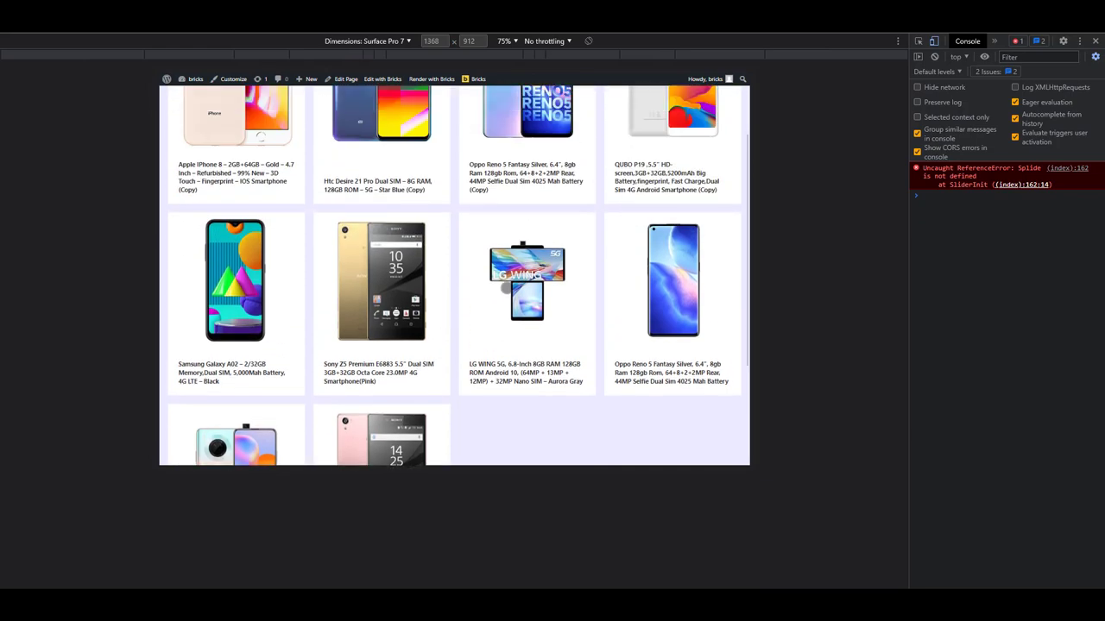
{"action": "left_click", "coordinate": [373, 41]}
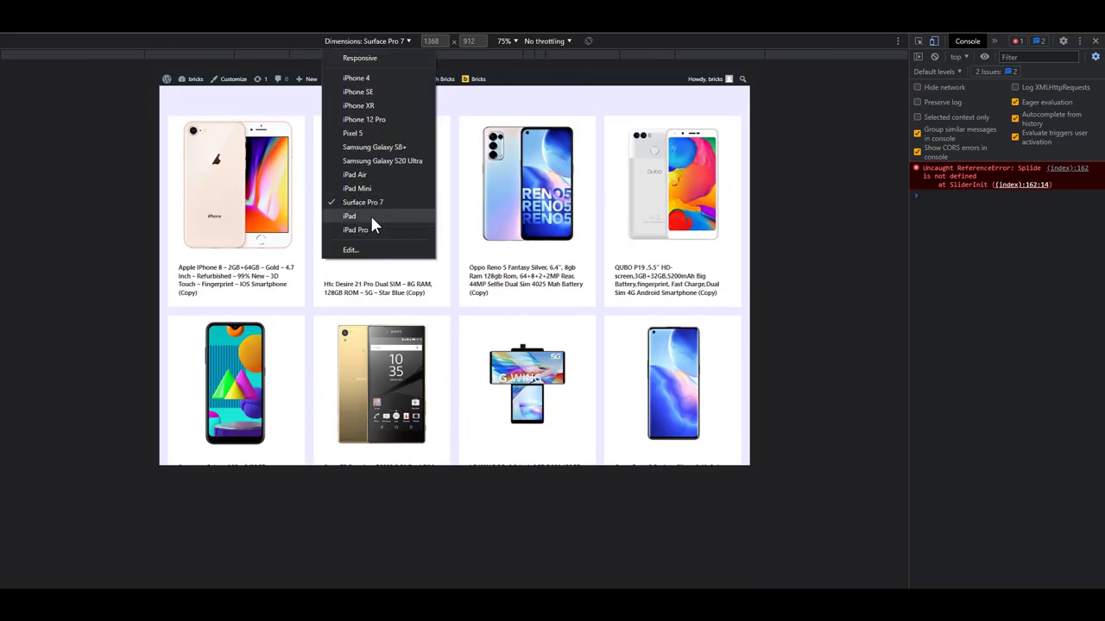
{"action": "left_click", "coordinate": [356, 230]}
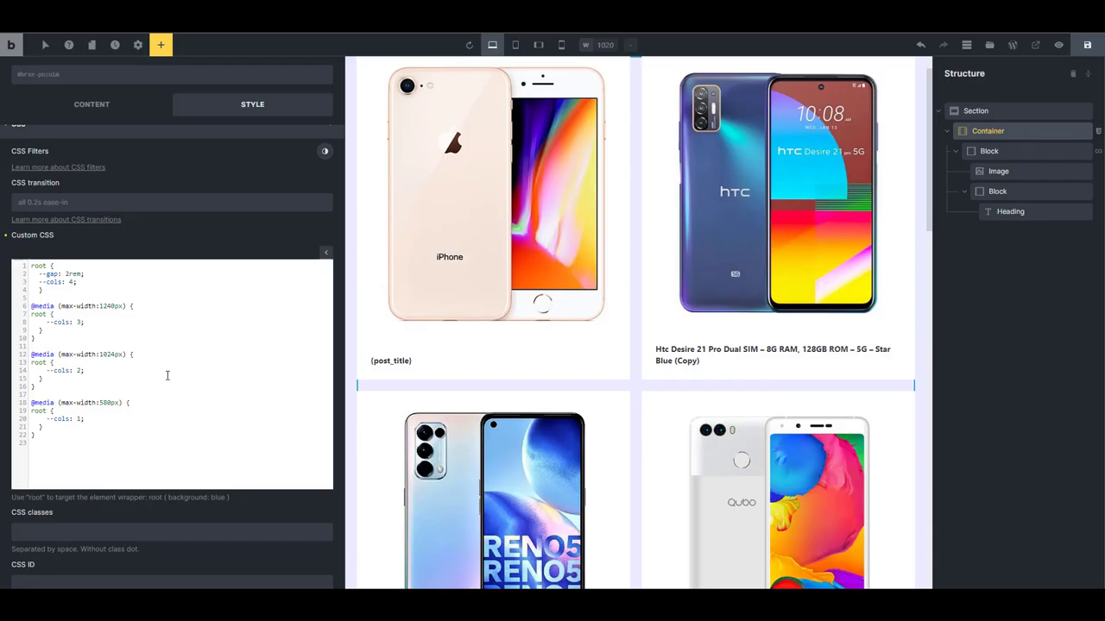
{"action": "mouse_move", "coordinate": [169, 369]}
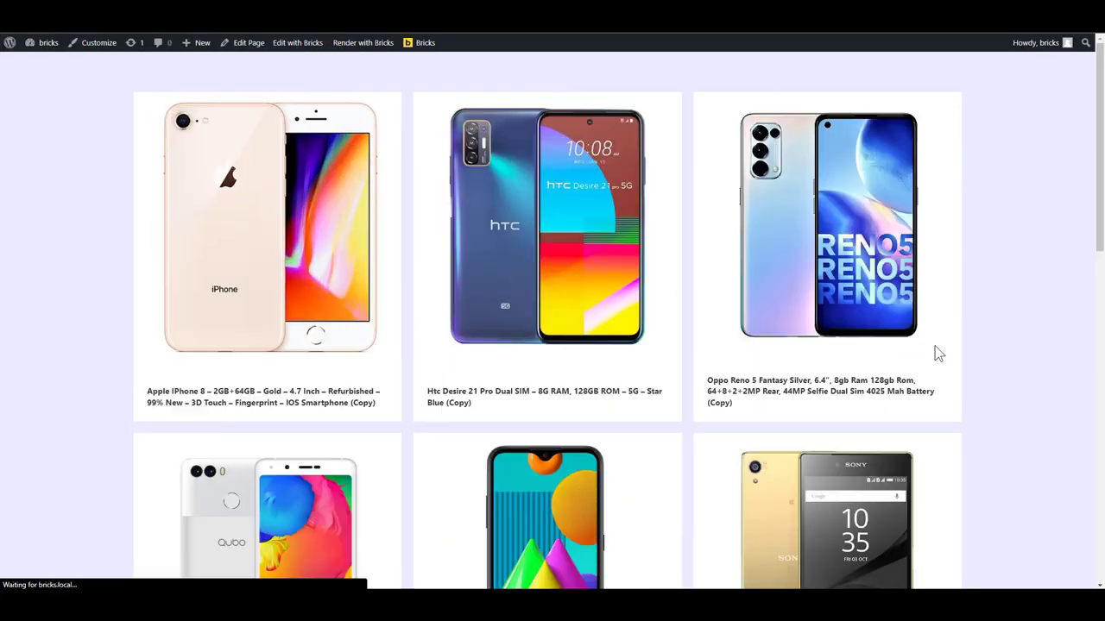
Scroll through the live product grid at full browser width
{"action": "scroll", "scroll_direction": "down", "scroll_amount": 3}
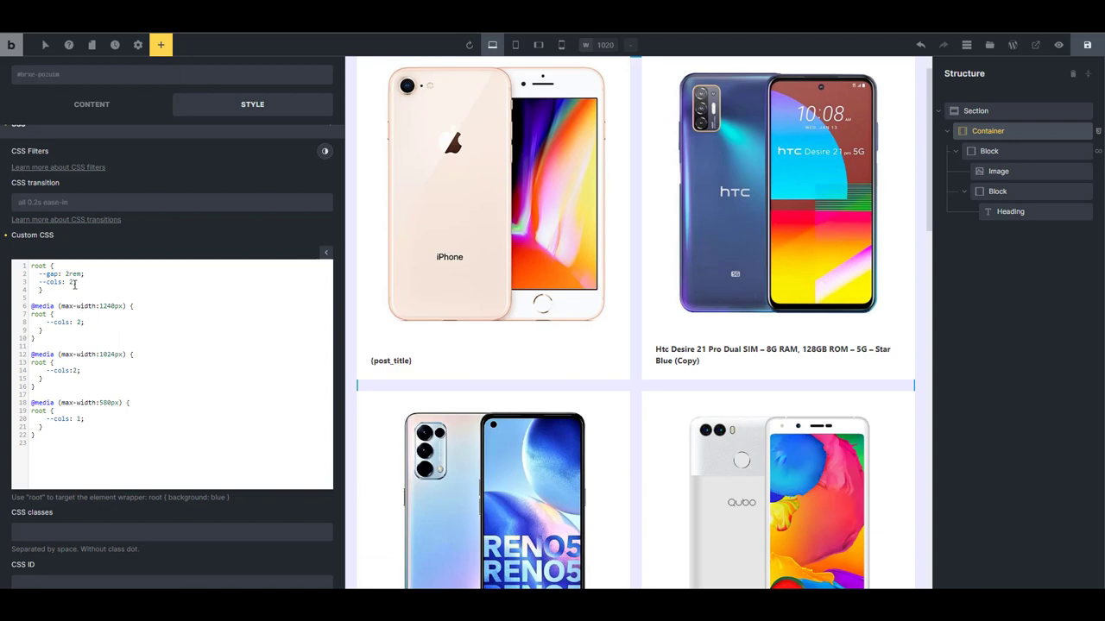
Change the root --cols value to 4 in the Container's custom CSS
{"action": "type", "text": "4"}
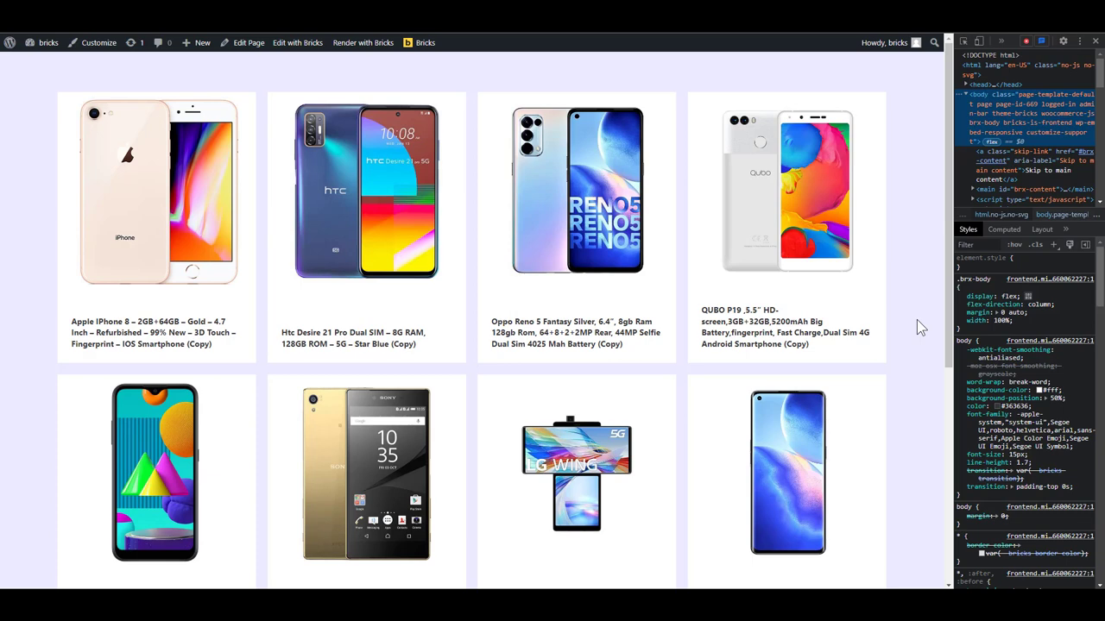
Inspect the live grid's styles in DevTools, then return to the Container's Style settings
{"action": "left_click", "coordinate": [297, 42]}
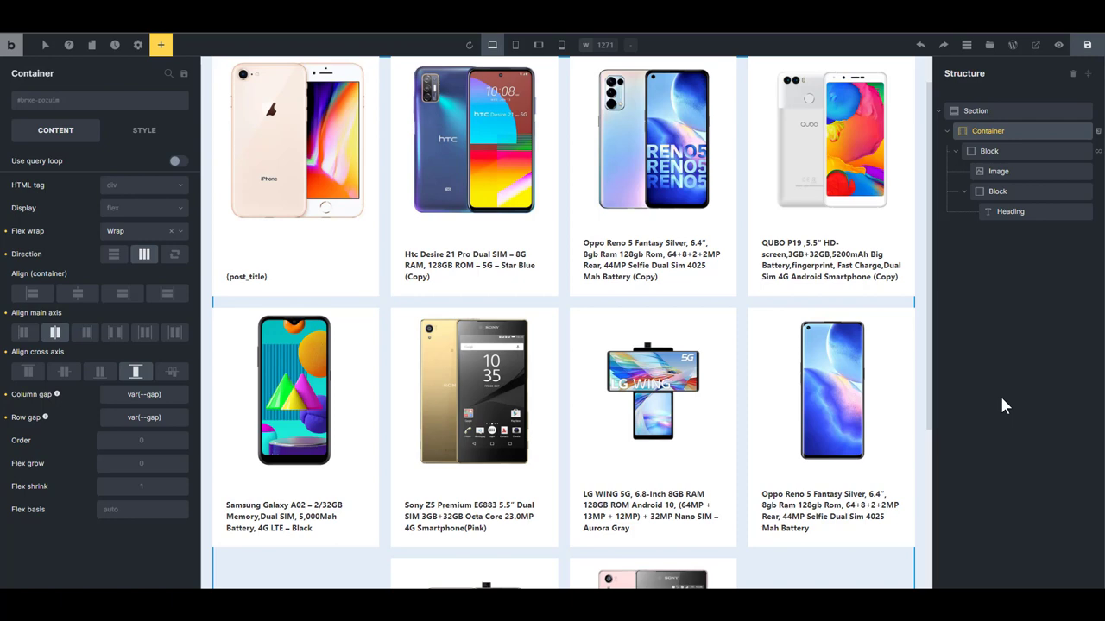
{"action": "left_click", "coordinate": [143, 130]}
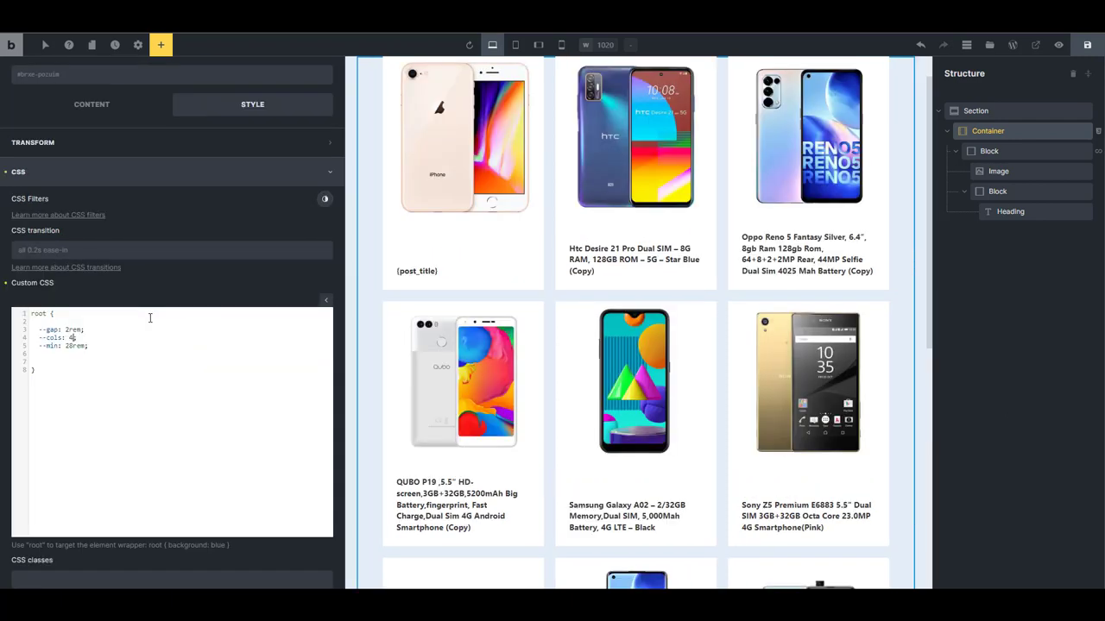